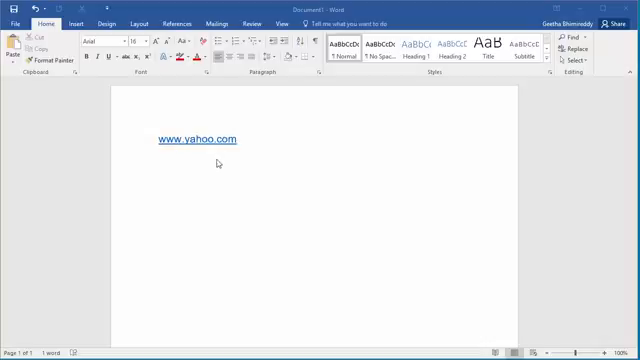
pyautogui.moveTo(208, 162)
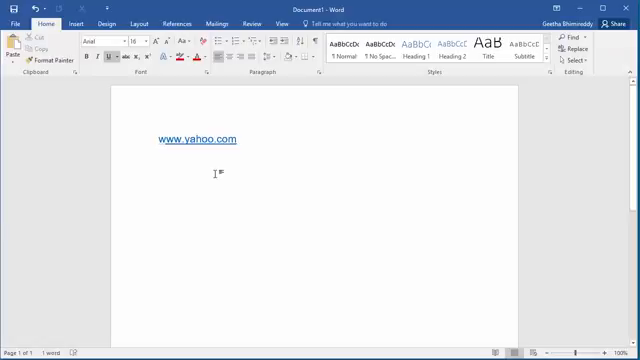
pyautogui.moveTo(212, 164)
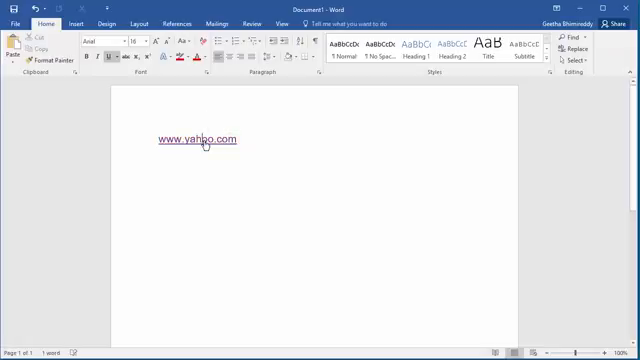
pyautogui.click(194, 140)
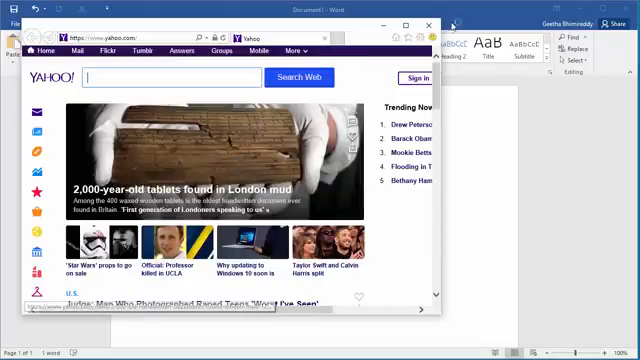
pyautogui.click(440, 30)
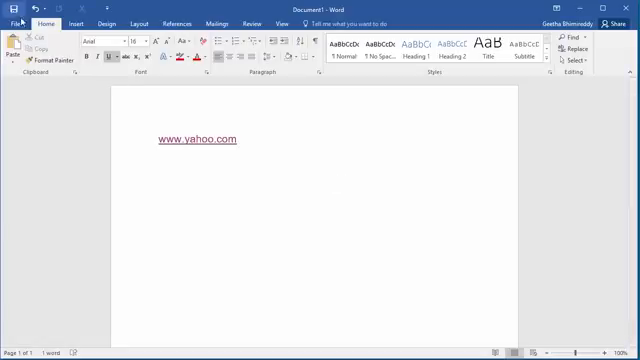
# Bring up the Word Options dialog on its General page.
pyautogui.click(18, 18)
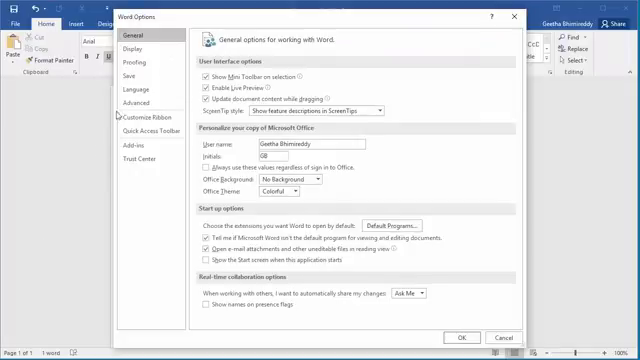
# In Advanced options, turn off 'Use CTRL + Click to follow hyperlink' and confirm.
pyautogui.click(132, 102)
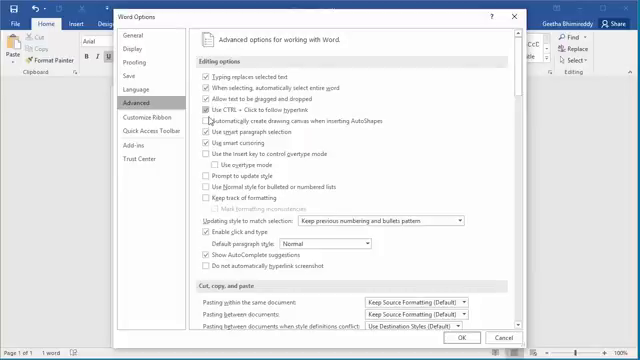
pyautogui.click(204, 122)
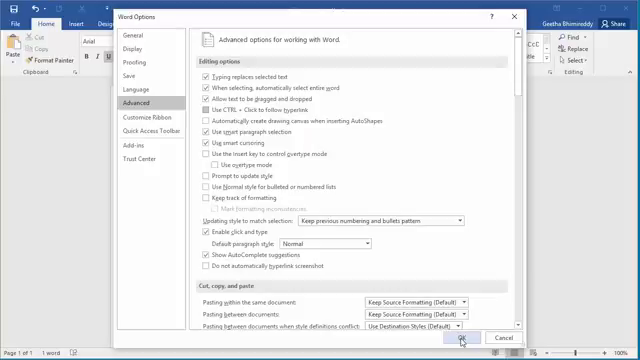
pyautogui.click(456, 338)
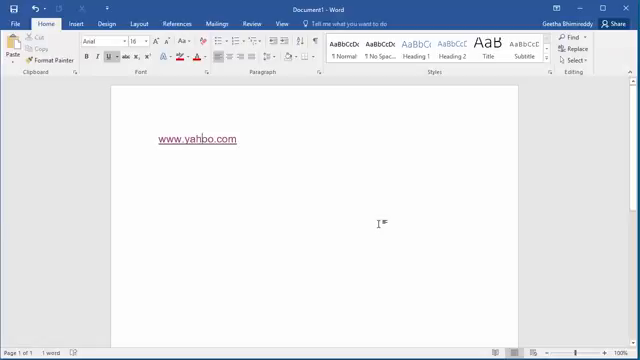
pyautogui.moveTo(208, 156)
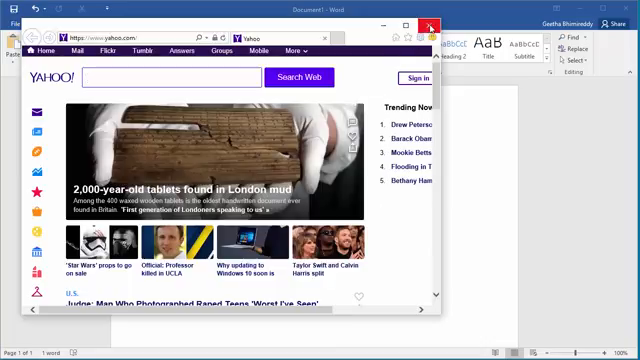
# Close the Yahoo page so the Word document with the link shows again.
pyautogui.click(440, 26)
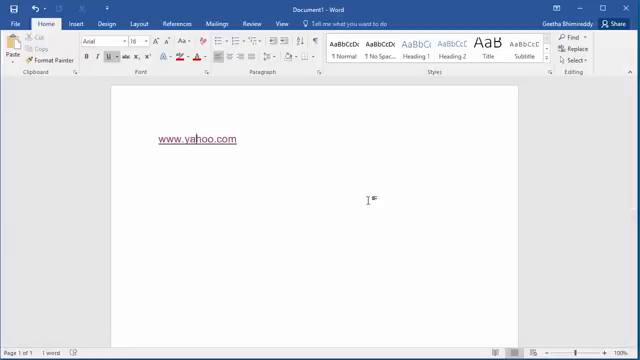
pyautogui.moveTo(200, 140)
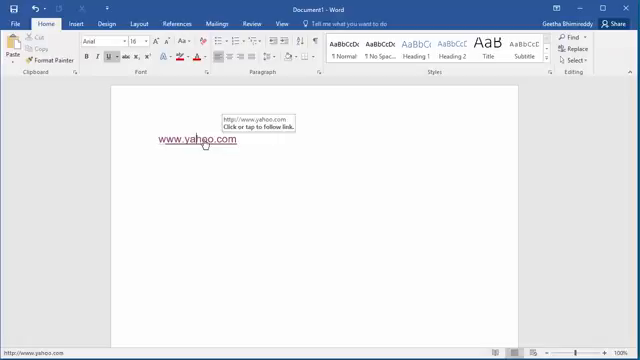
pyautogui.rightClick(196, 146)
pyautogui.write('www.hotmail.com')
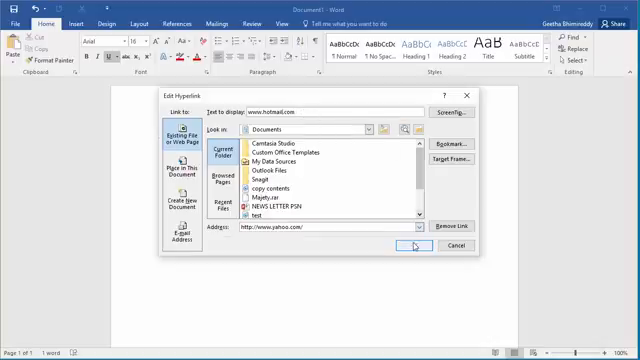
pyautogui.click(412, 244)
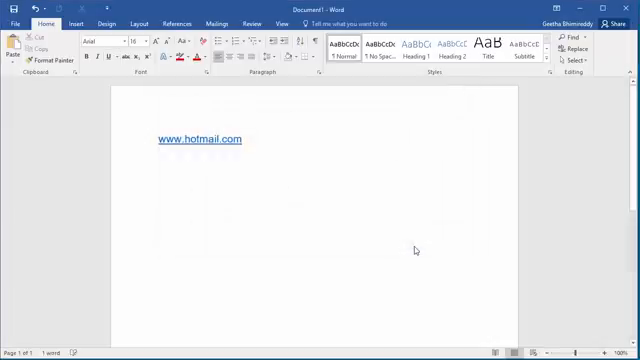